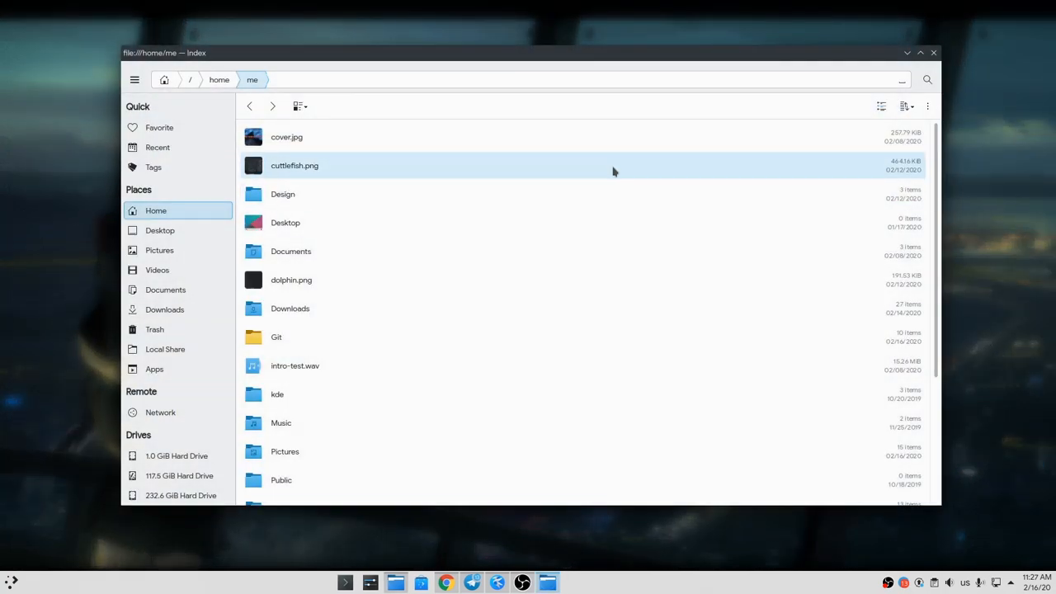
Switch the view mode to Columns, then to Grid.
left_click(296, 106)
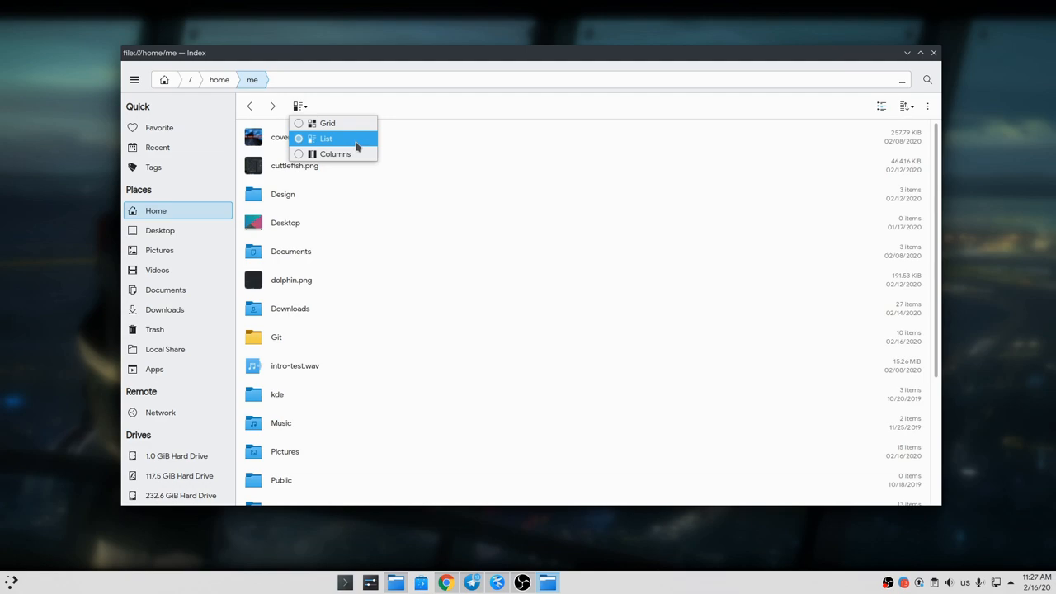
left_click(336, 155)
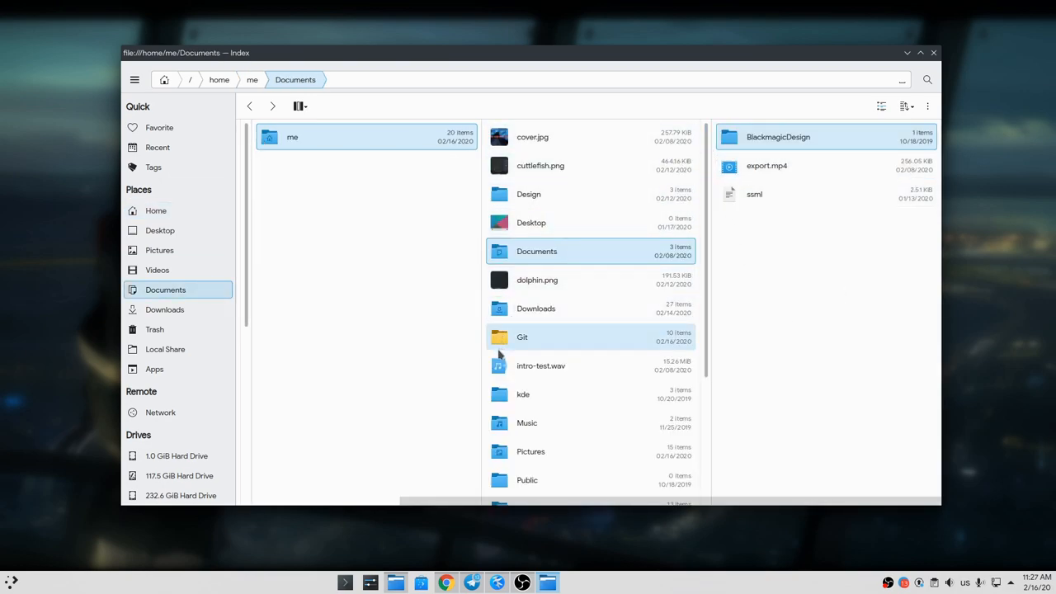
left_click(300, 106)
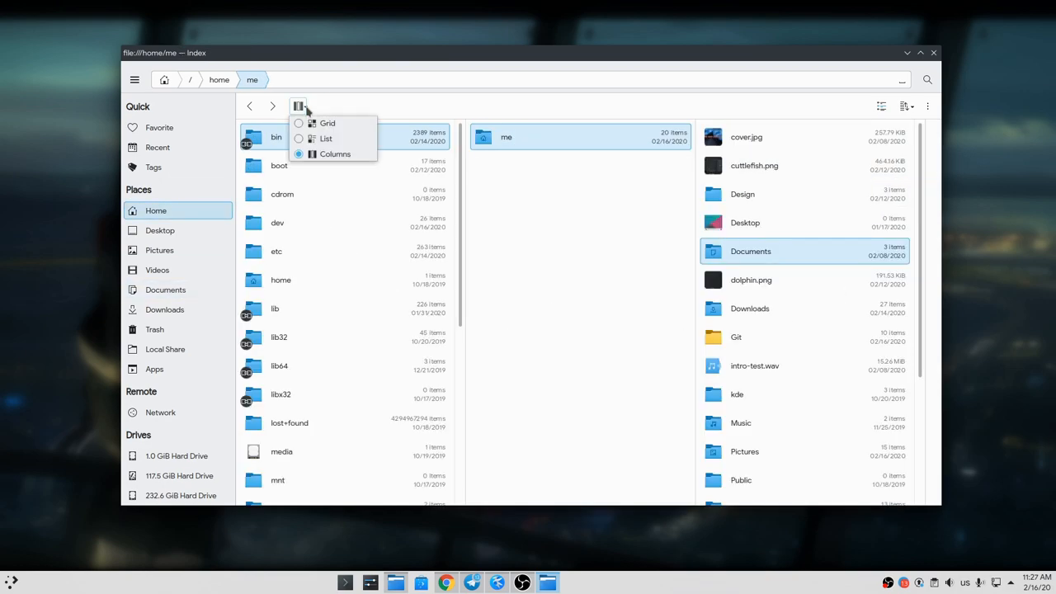
left_click(327, 123)
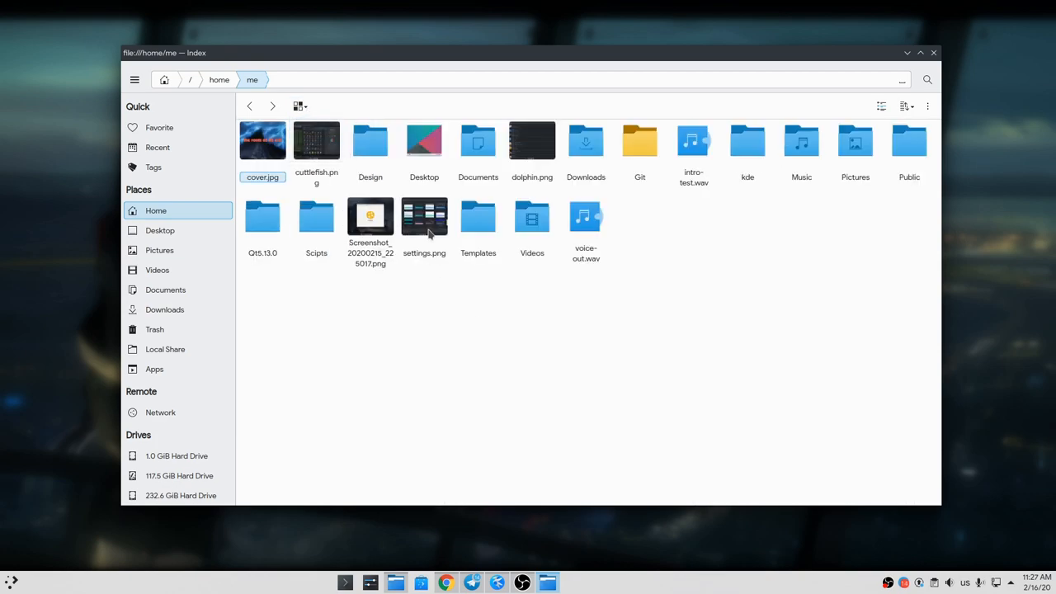
Preview settings.png, show its file details, and cancel its tag dialog without adding tags.
right_click(424, 218)
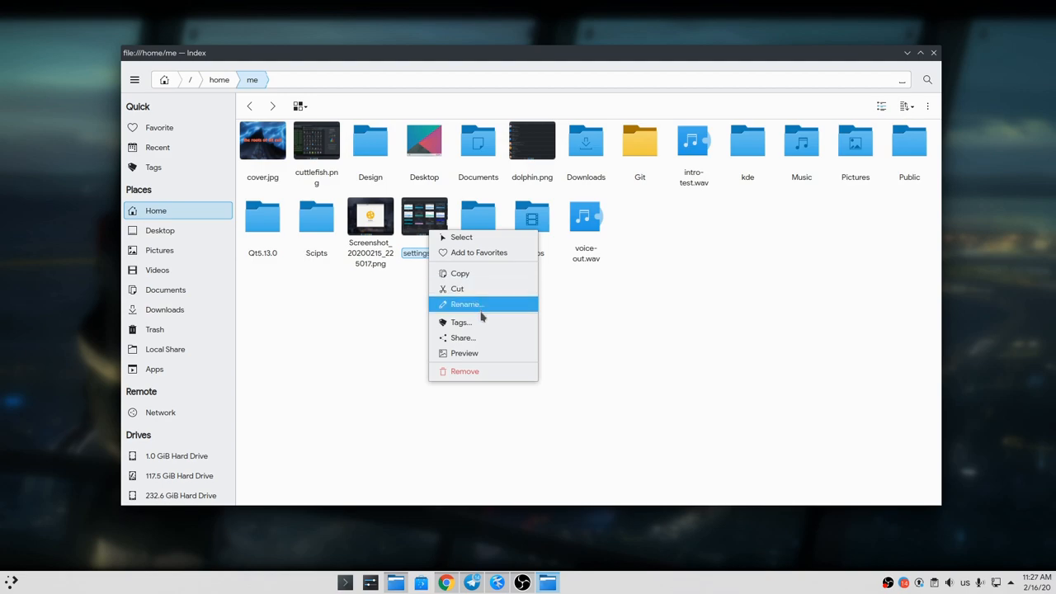
left_click(464, 353)
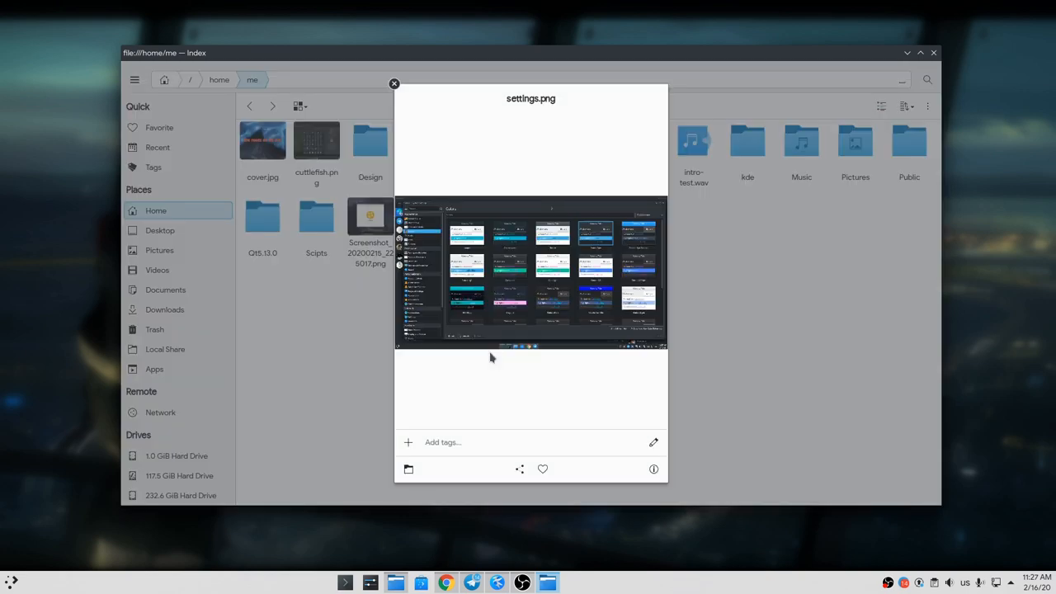
left_click(654, 469)
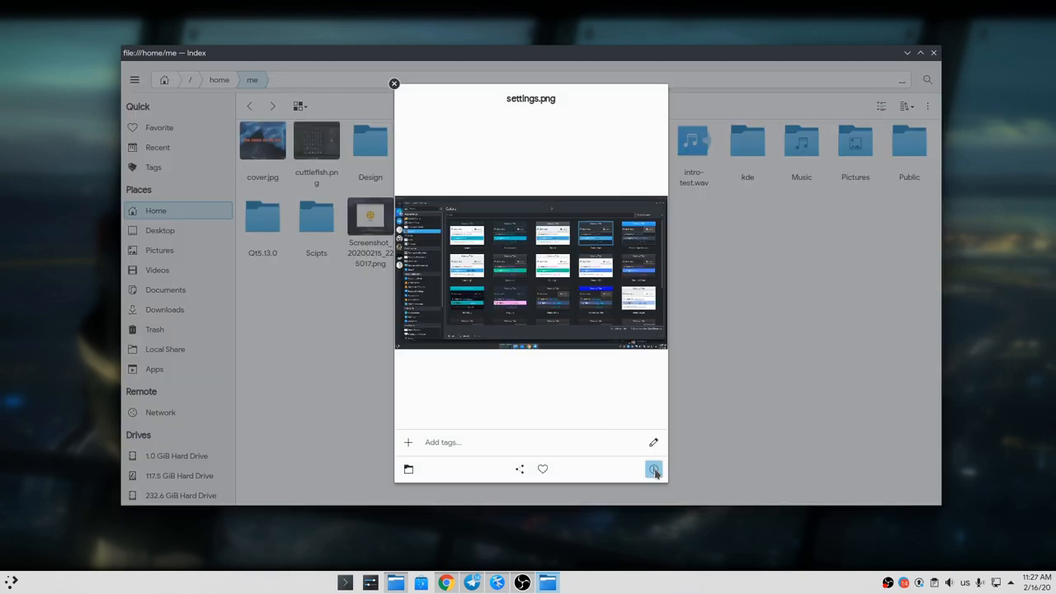
left_click(655, 469)
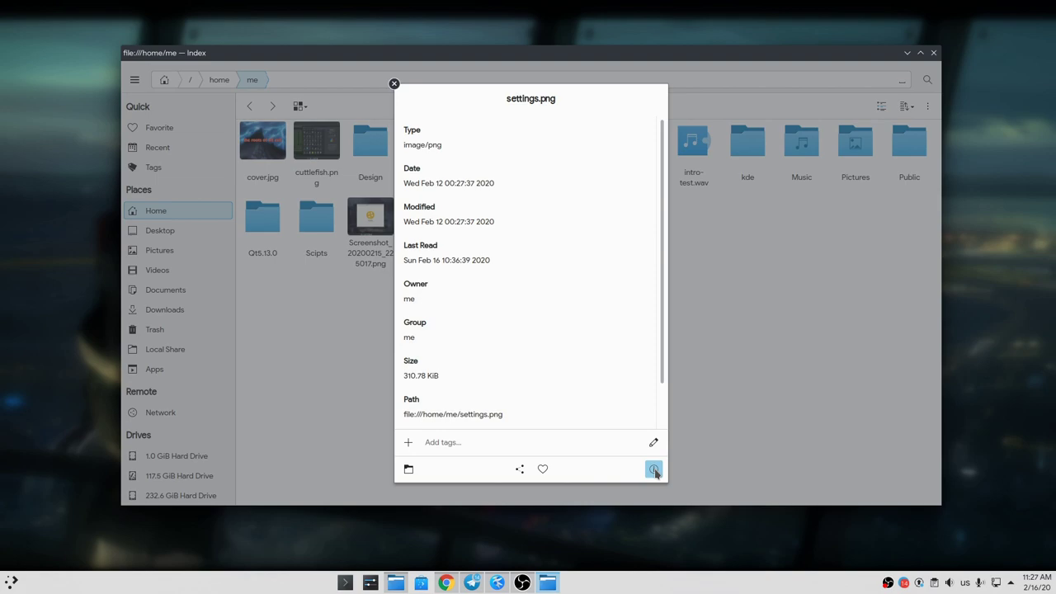
left_click(654, 469)
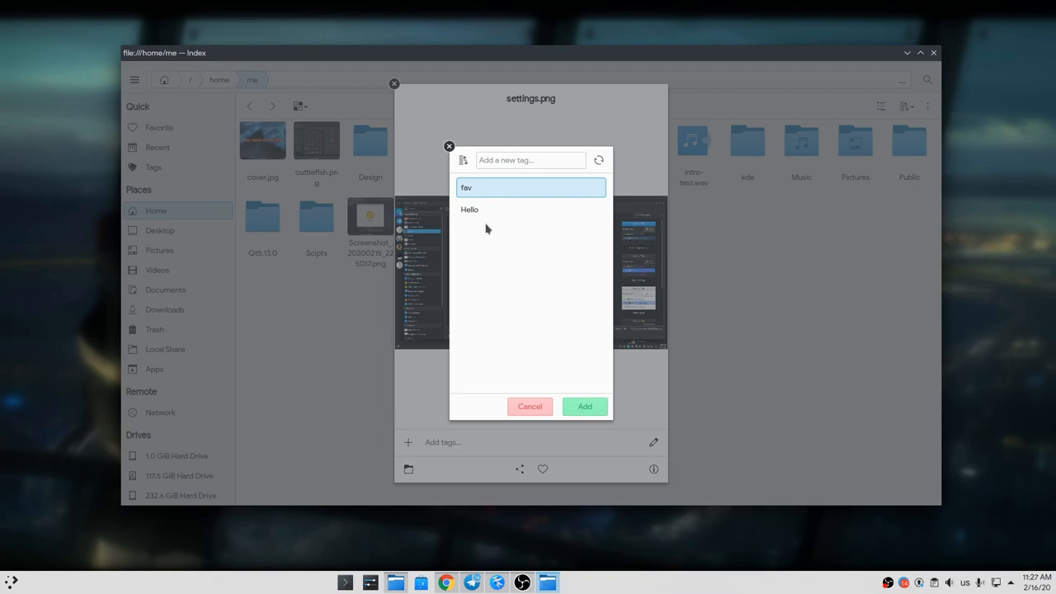
mouse_move(531, 406)
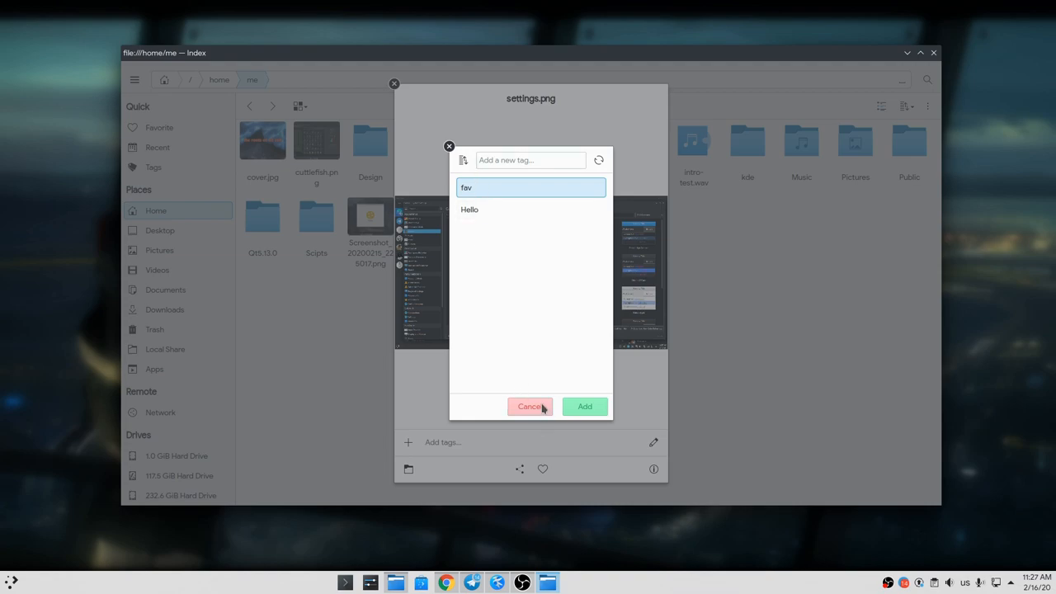
left_click(530, 406)
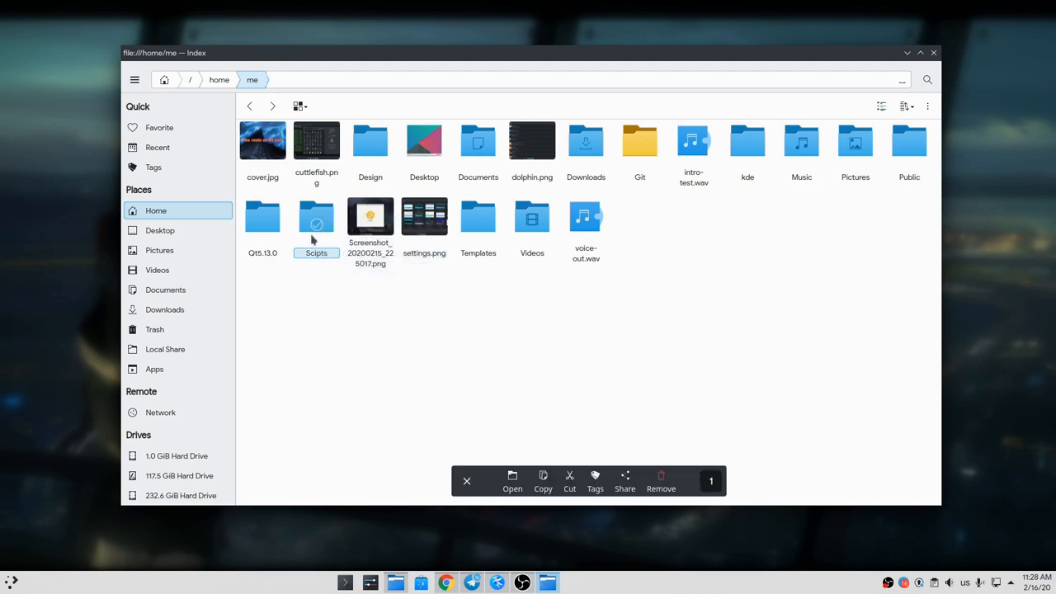
left_click(263, 217)
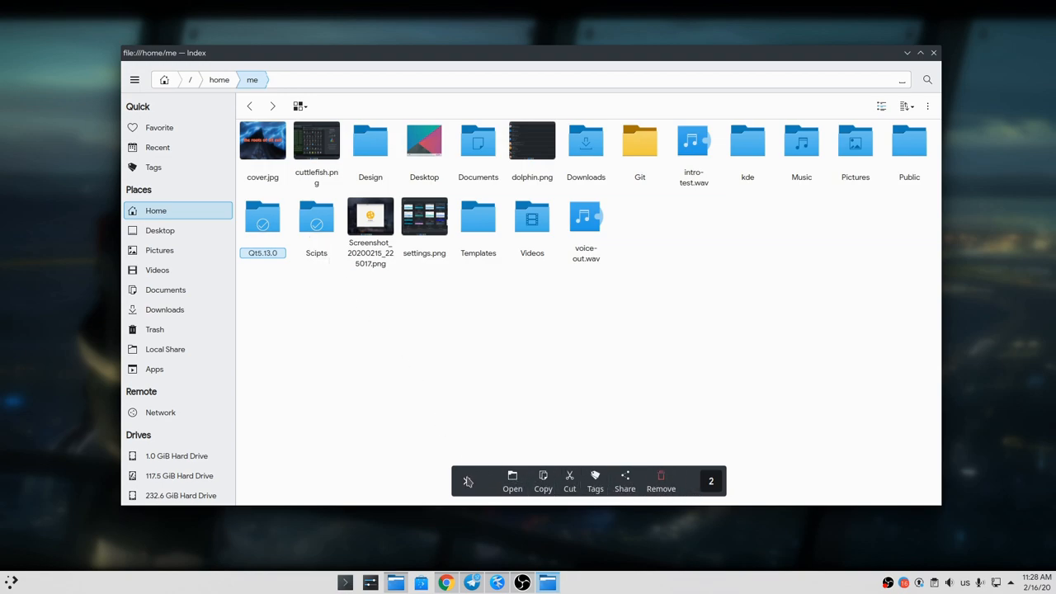
left_click(462, 344)
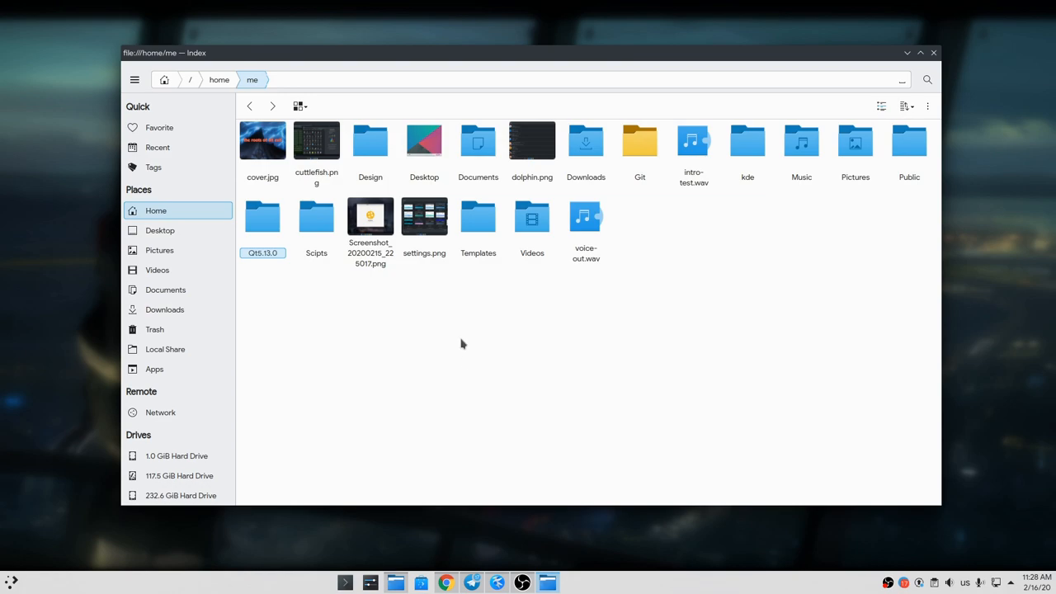
Create a folder named 'New' from the home folder's context menu.
right_click(462, 344)
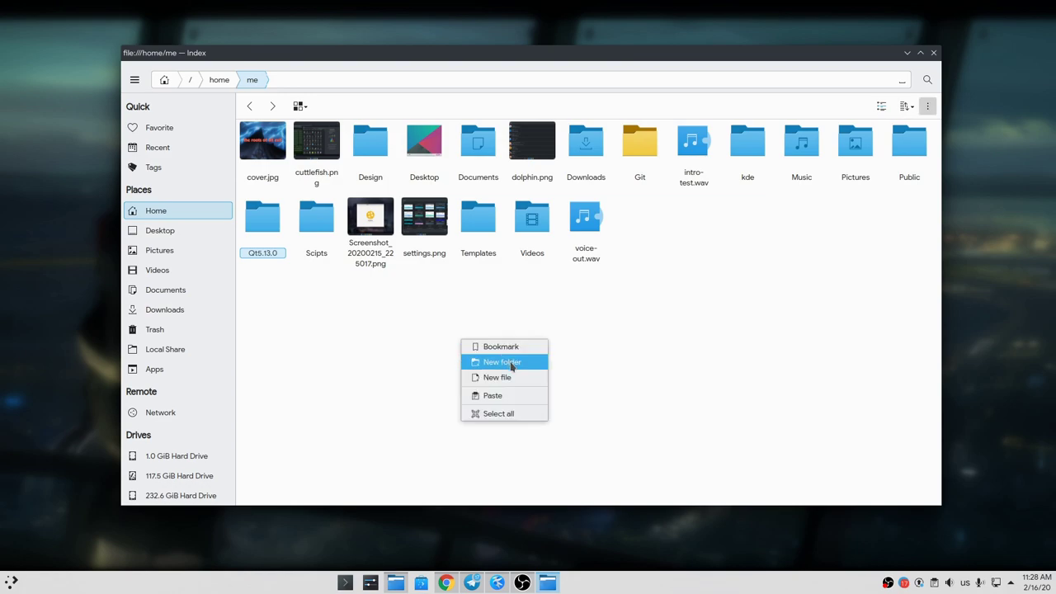
left_click(502, 362)
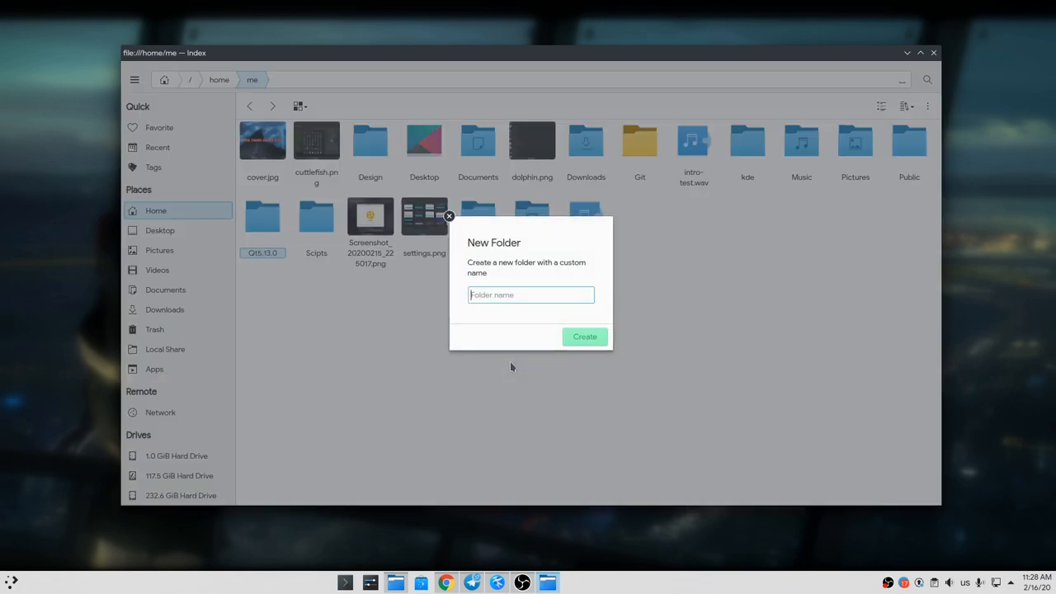
type("New")
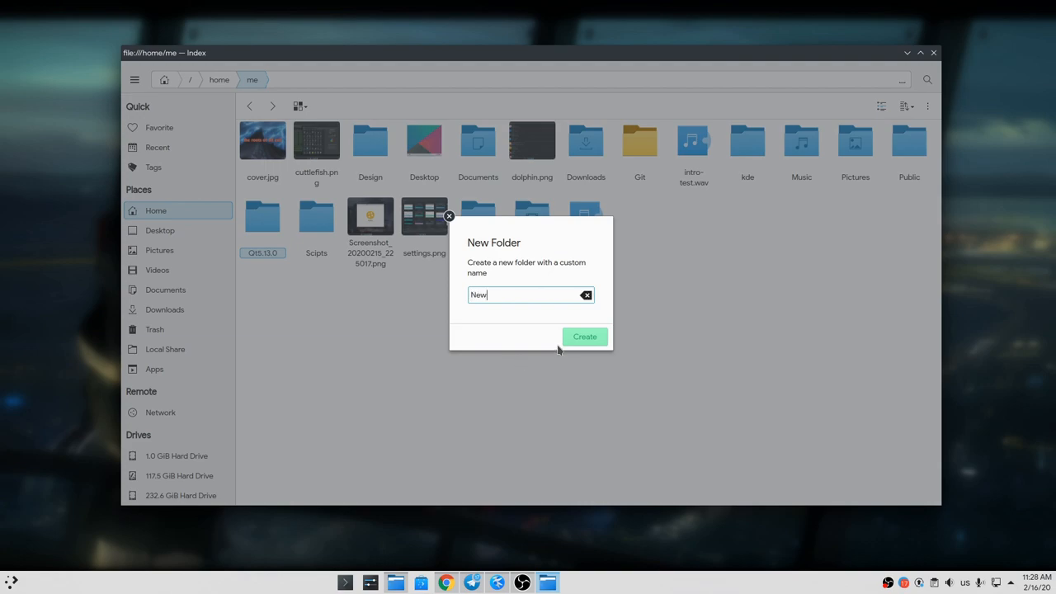
left_click(585, 337)
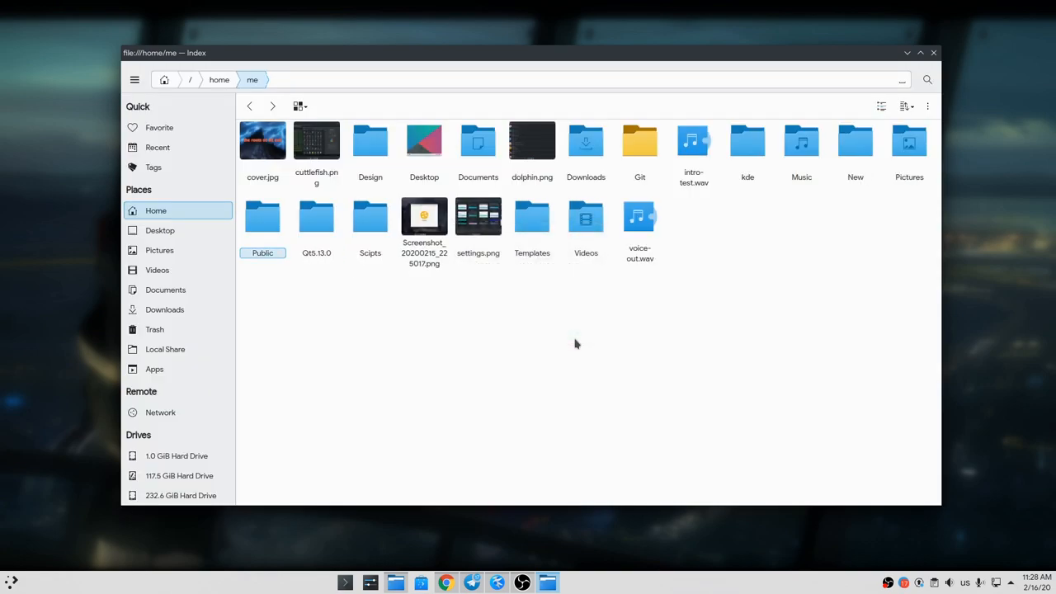
mouse_move(856, 140)
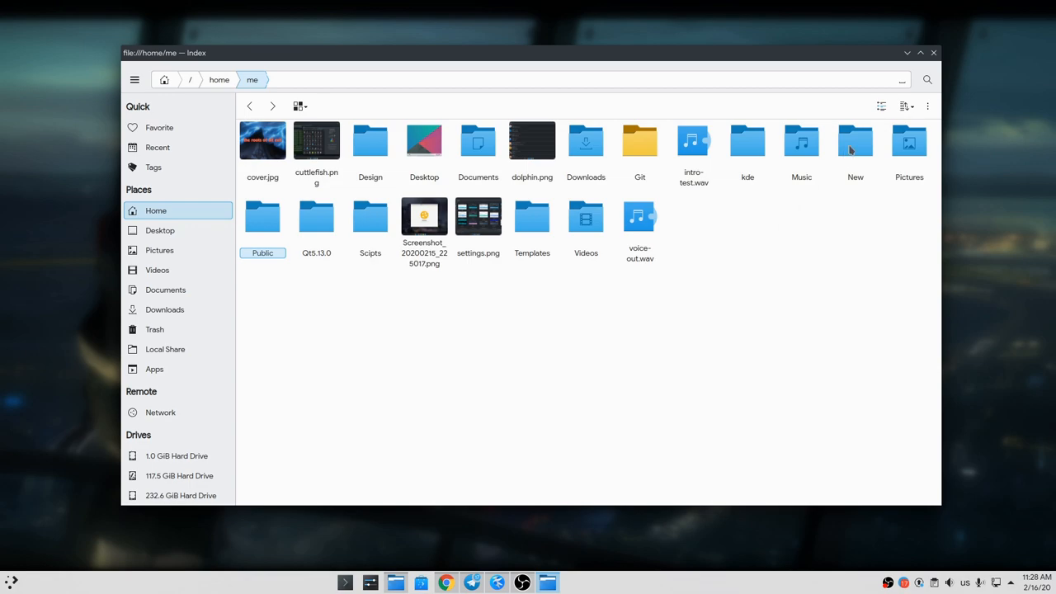
Apply the orange colour label to the New folder and dismiss its menu.
right_click(856, 140)
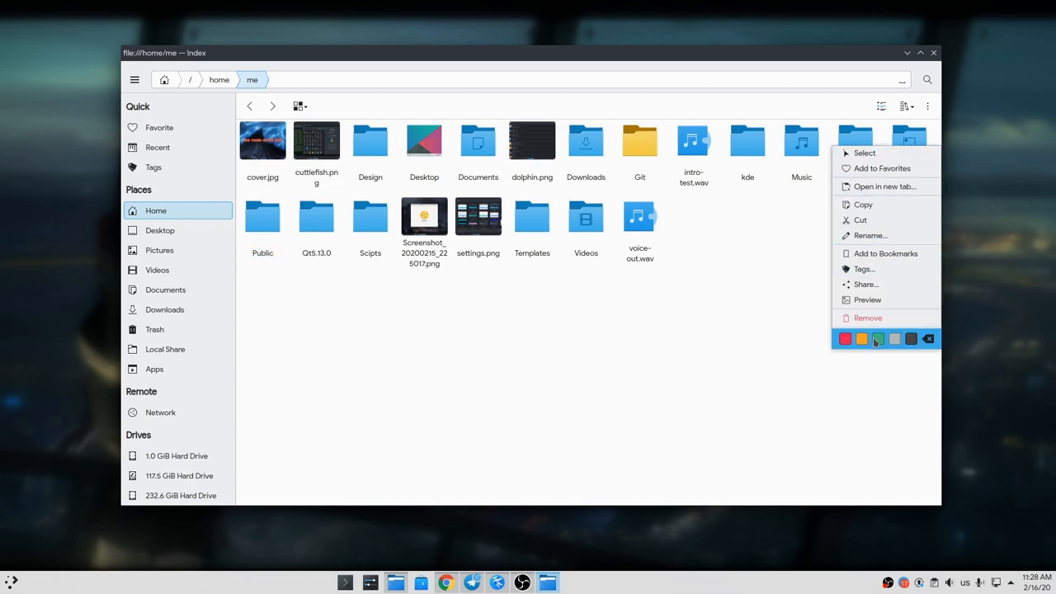
left_click(878, 338)
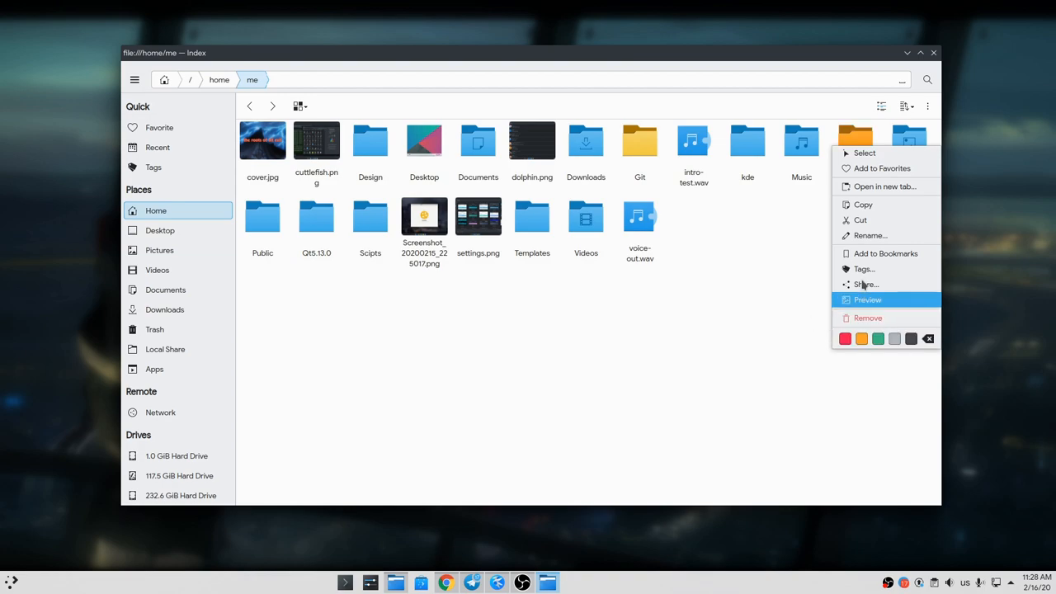
left_click(841, 218)
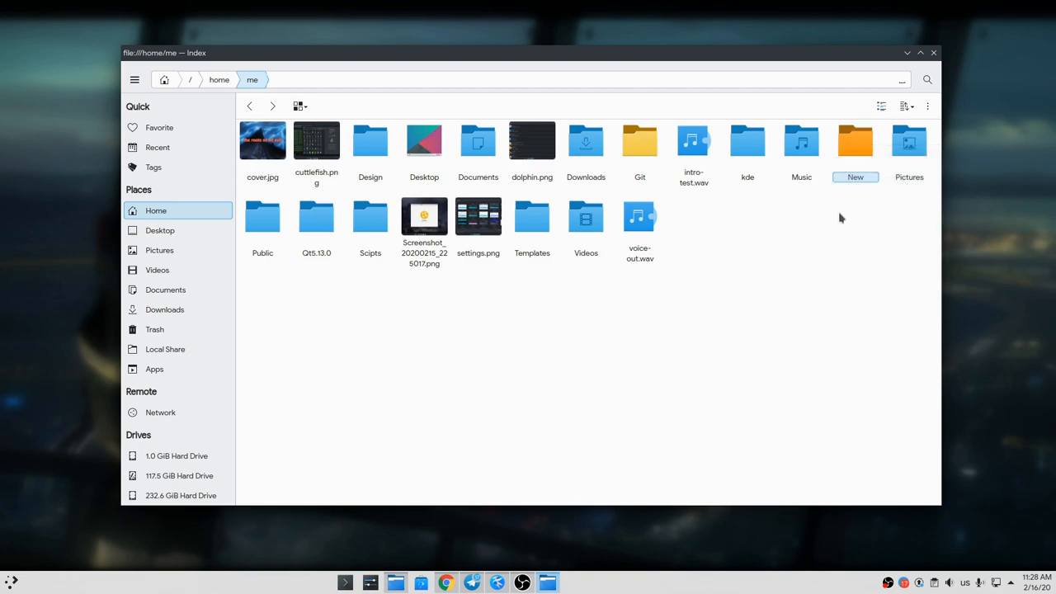
Send the New folder to Trash, then bring up the Pictures folder's actions.
right_click(855, 140)
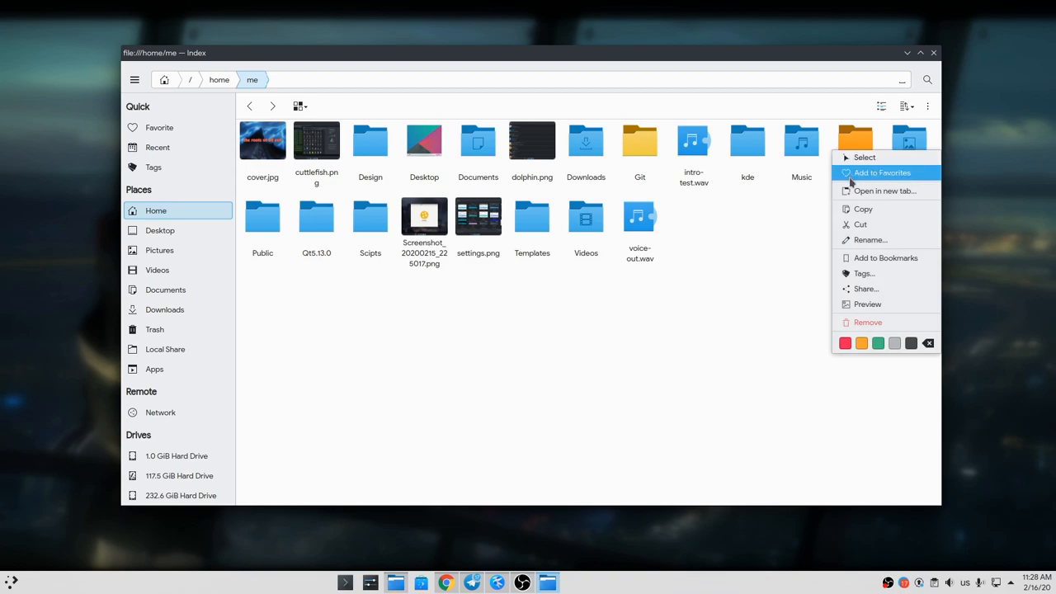
left_click(868, 322)
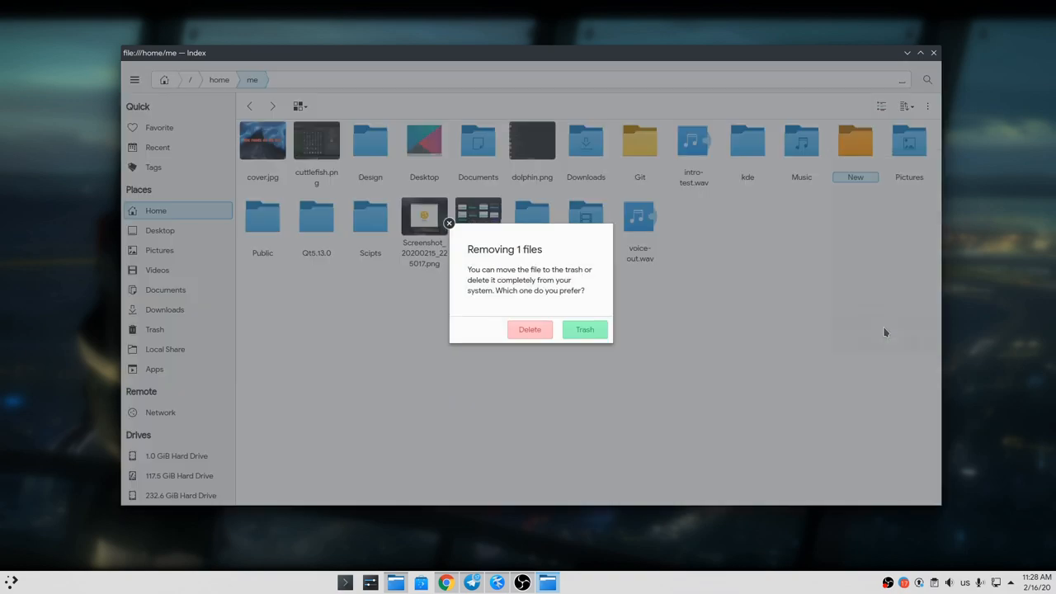
mouse_move(584, 329)
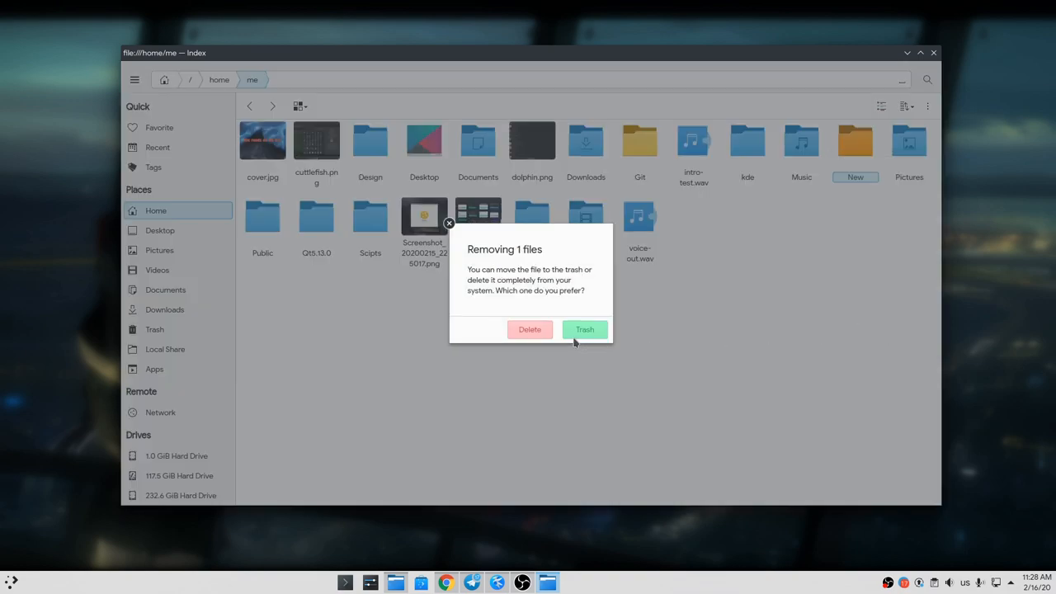
left_click(584, 329)
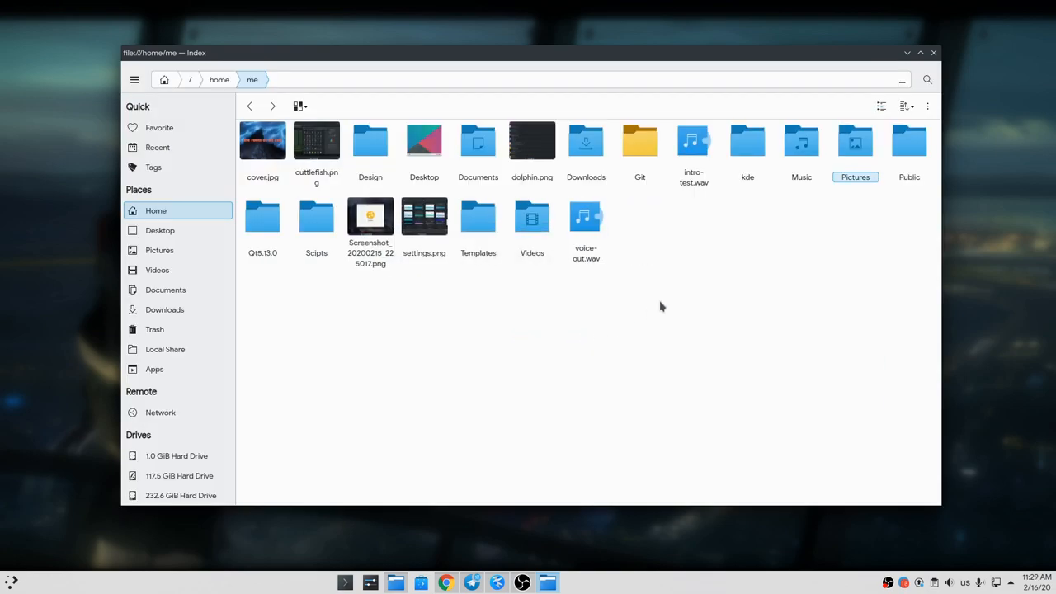
right_click(855, 140)
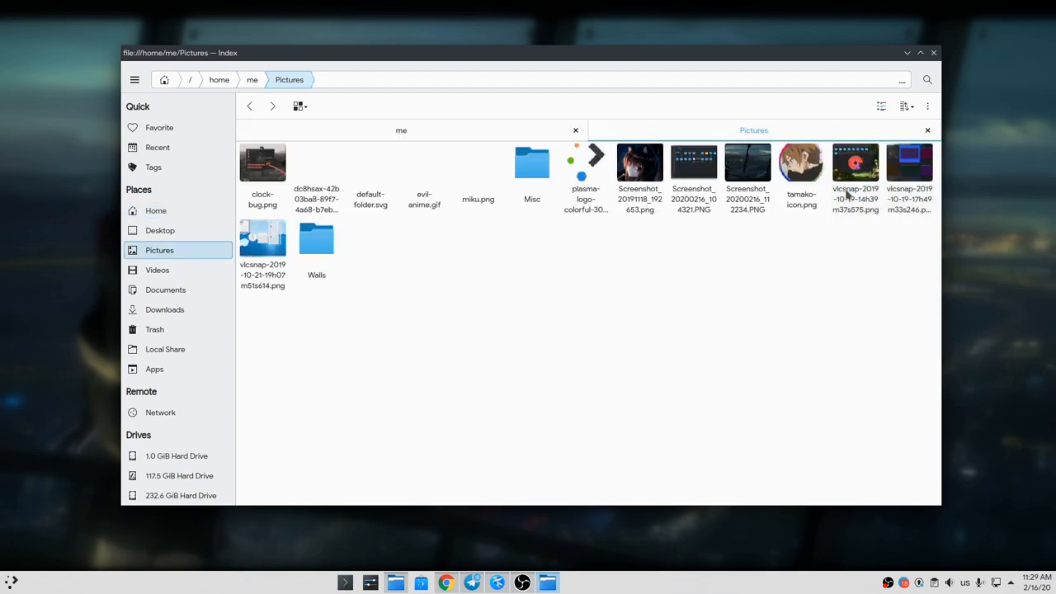
left_click(253, 79)
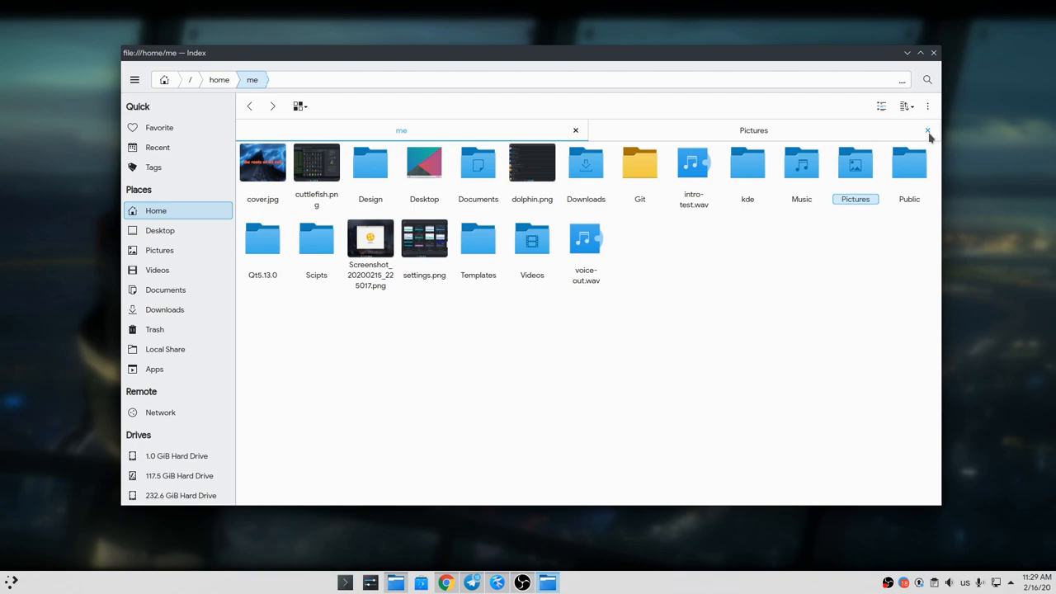
left_click(927, 130)
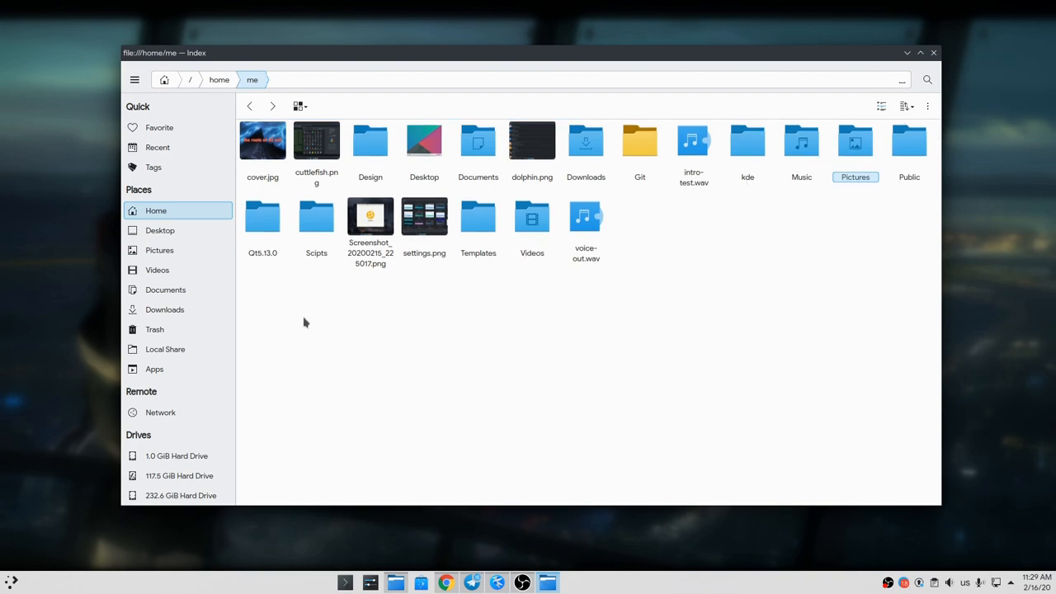
Open Apps, enter the Graphics category, and show the main menu.
left_click(154, 369)
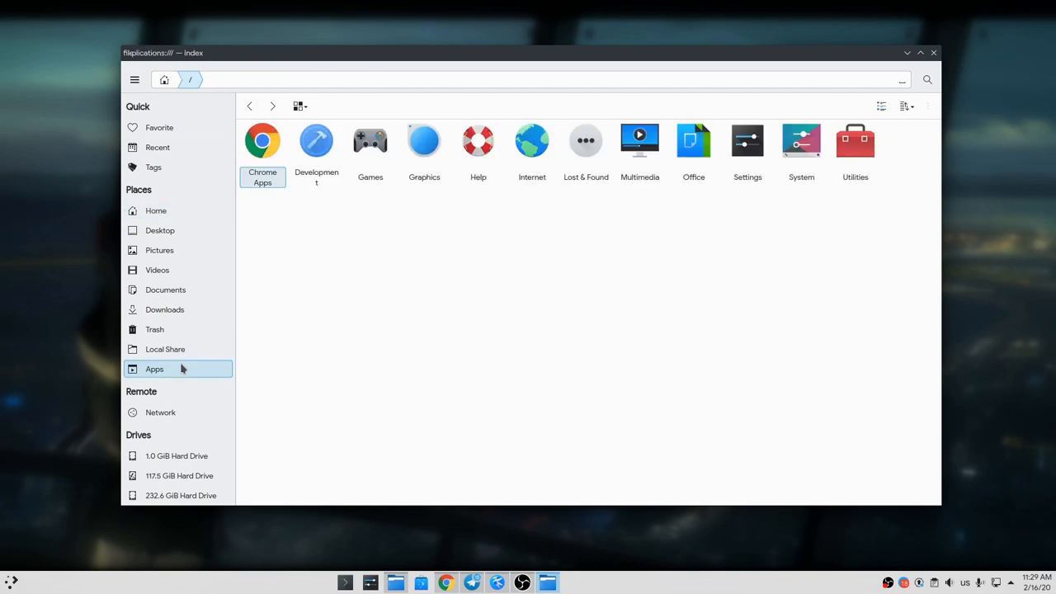
mouse_move(429, 186)
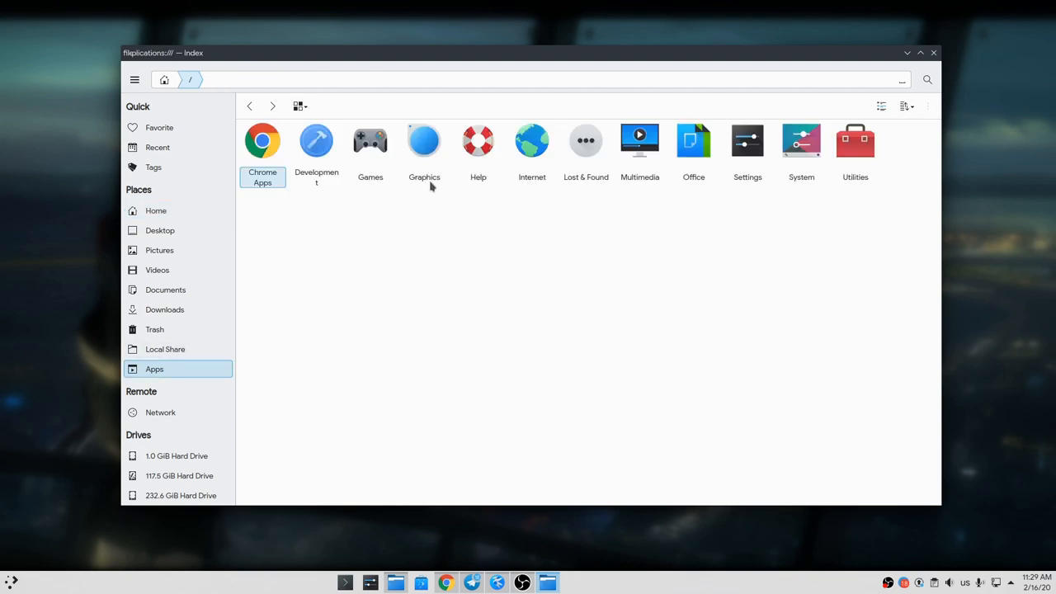
double_click(424, 140)
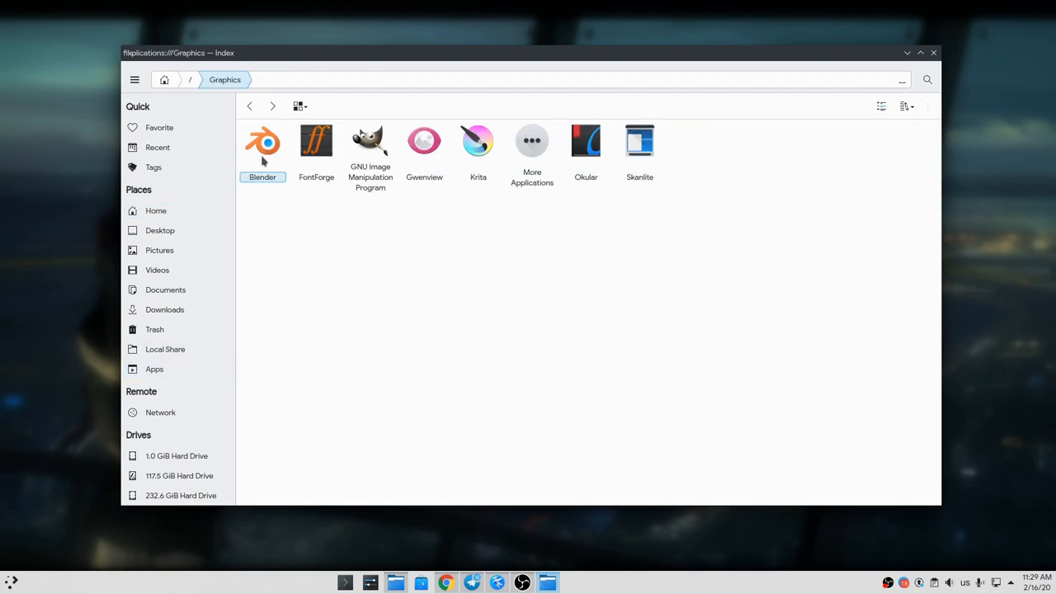
mouse_move(328, 223)
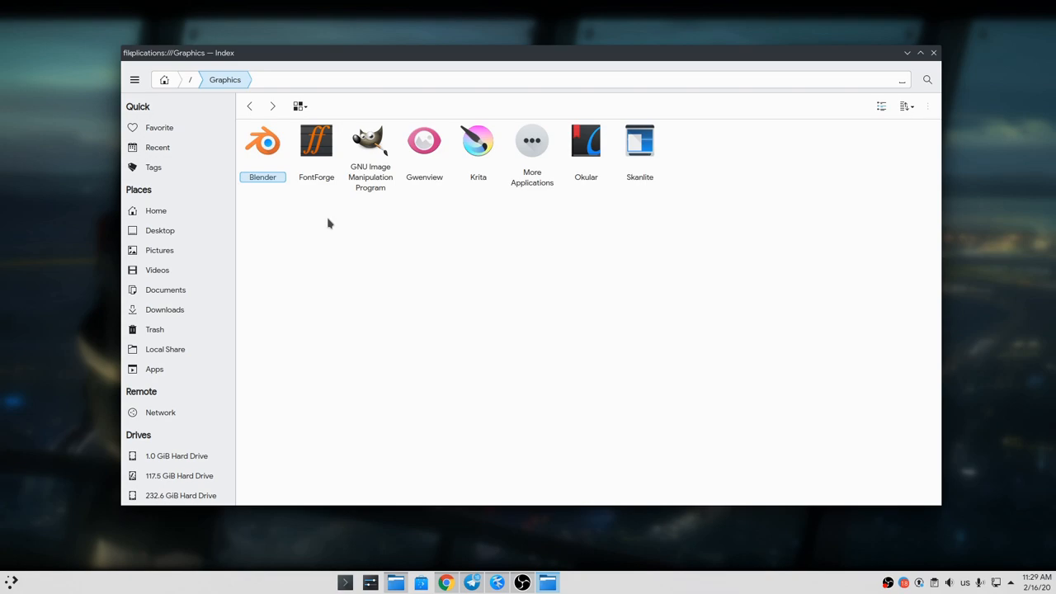
mouse_move(238, 146)
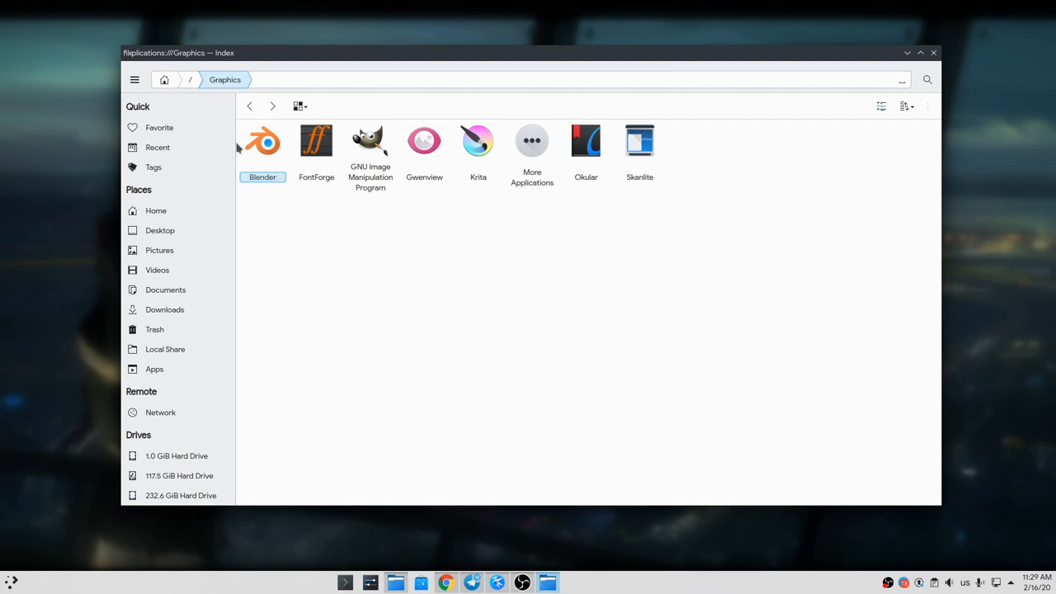
left_click(135, 79)
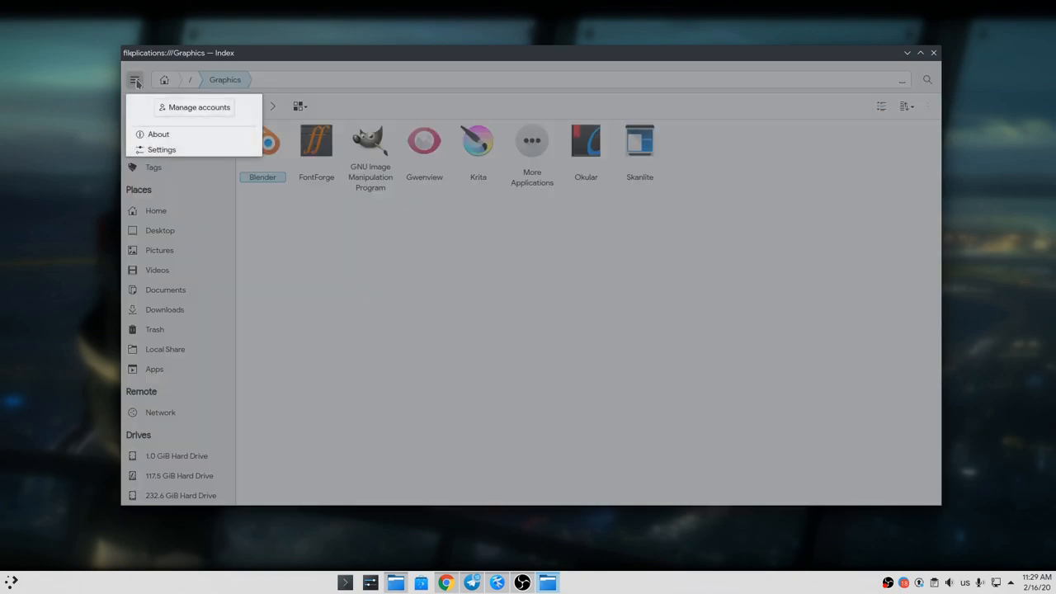
left_click(198, 108)
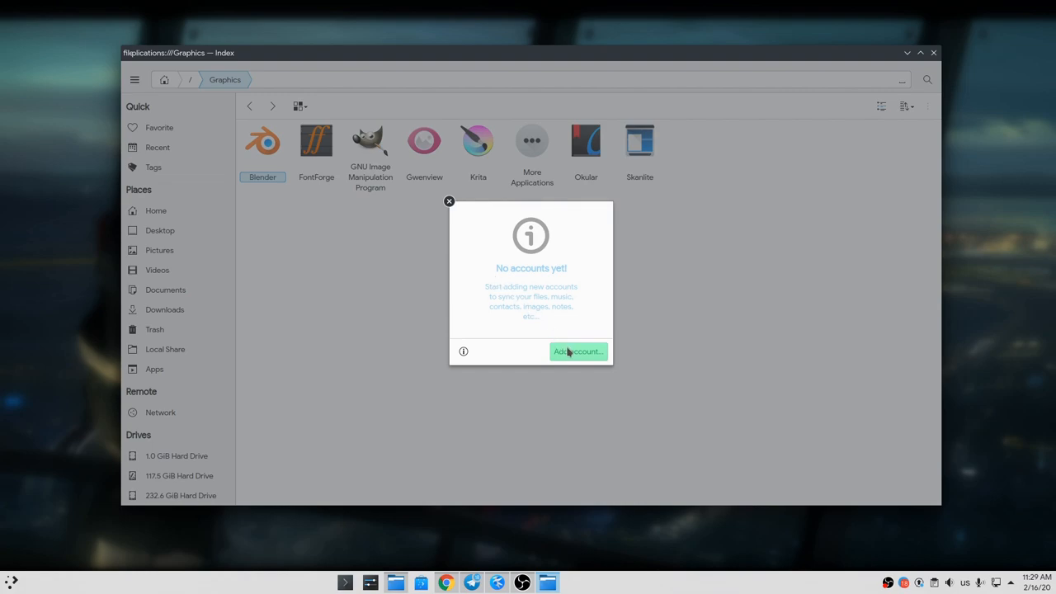
left_click(578, 351)
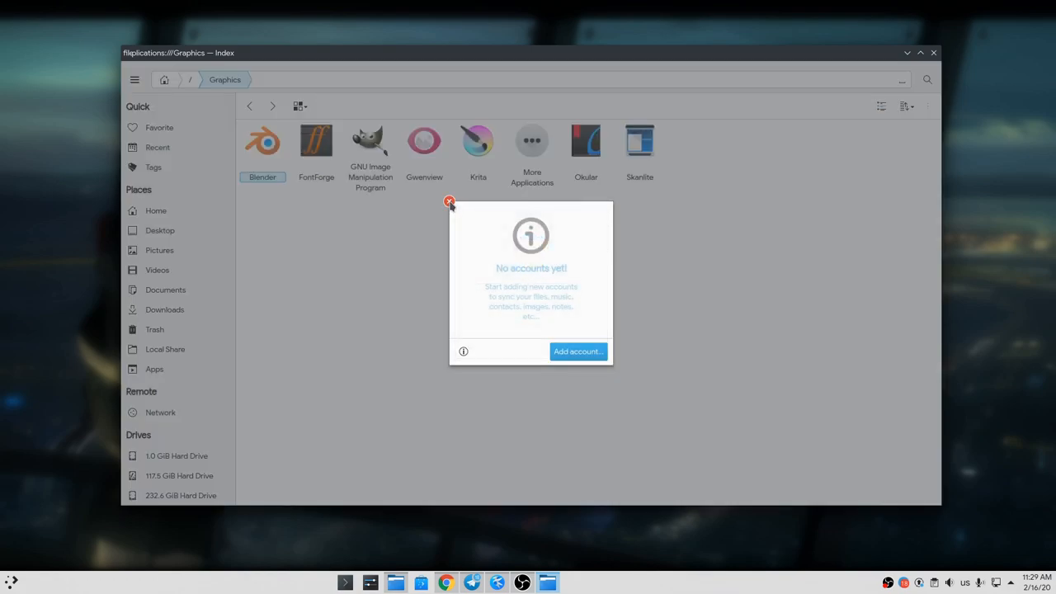
left_click(449, 201)
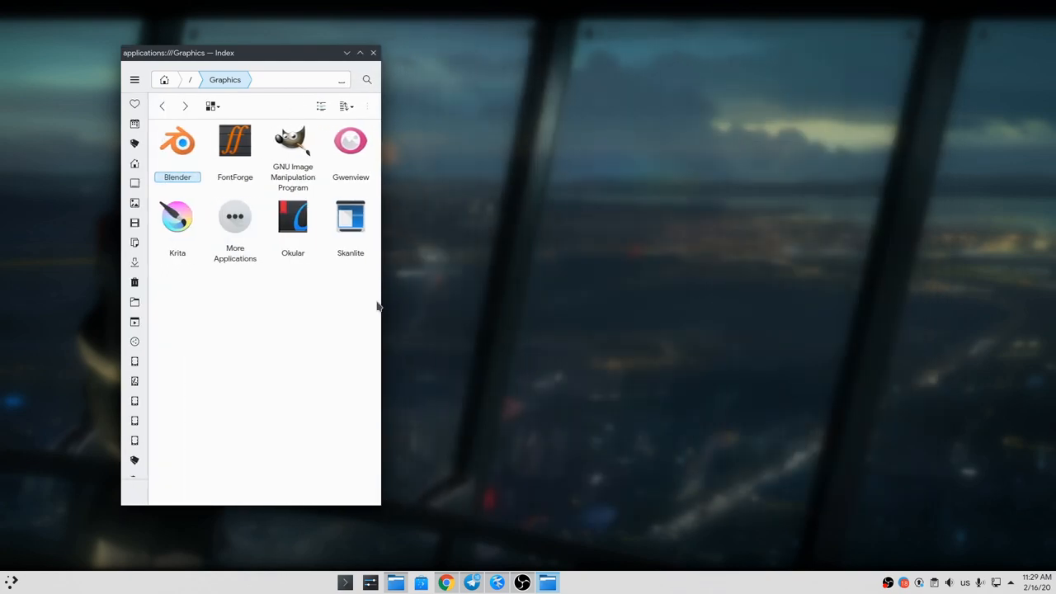
mouse_move(169, 310)
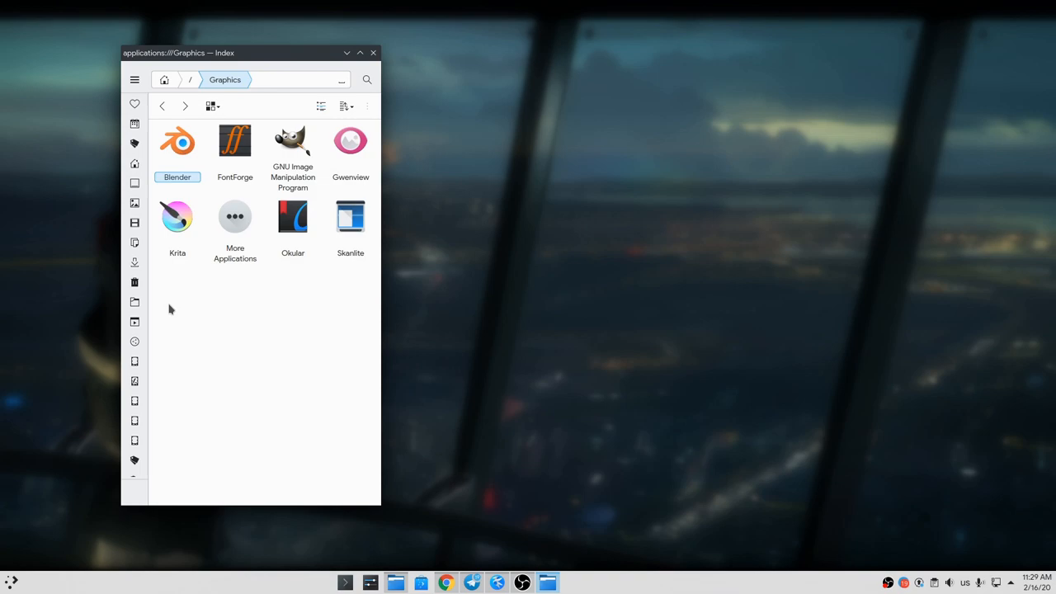